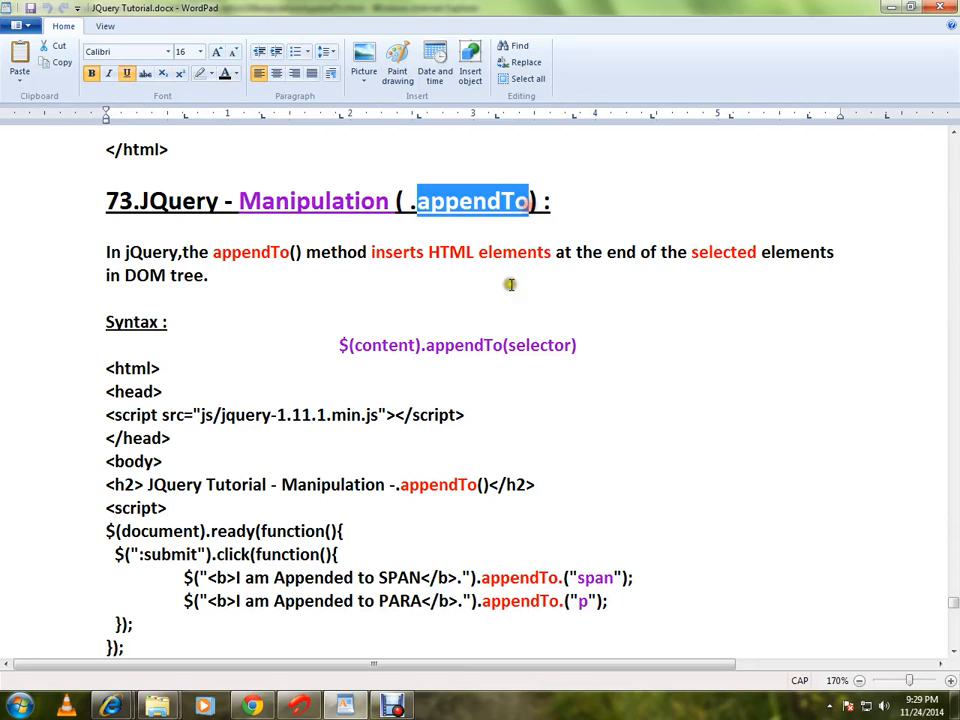
{"action": "mouse_move", "coordinate": [512, 284]}
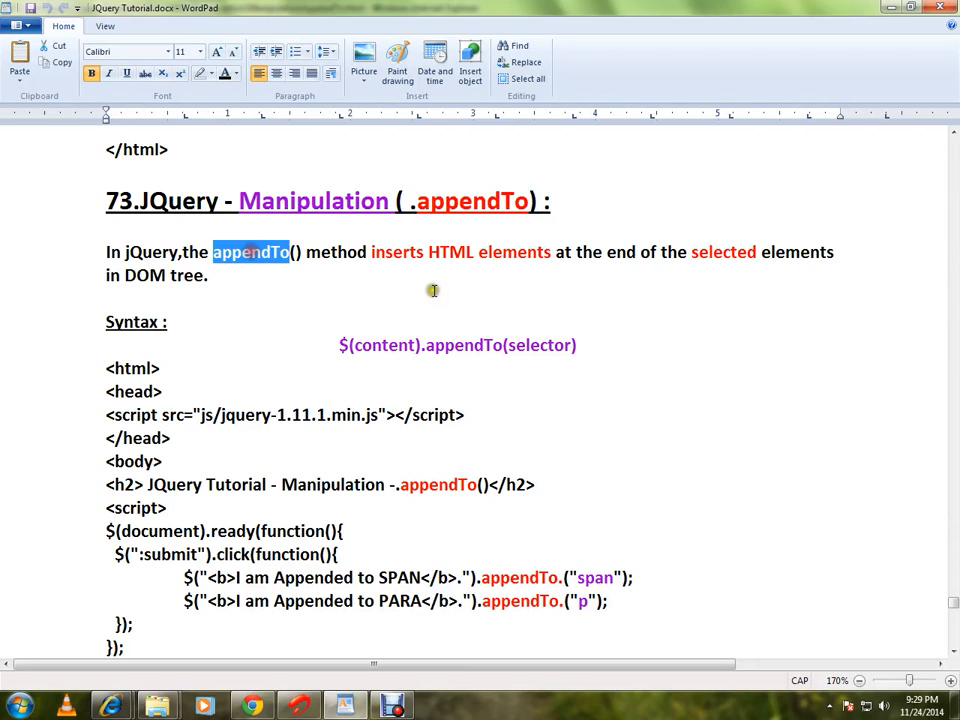
{"action": "left_click", "coordinate": [436, 292]}
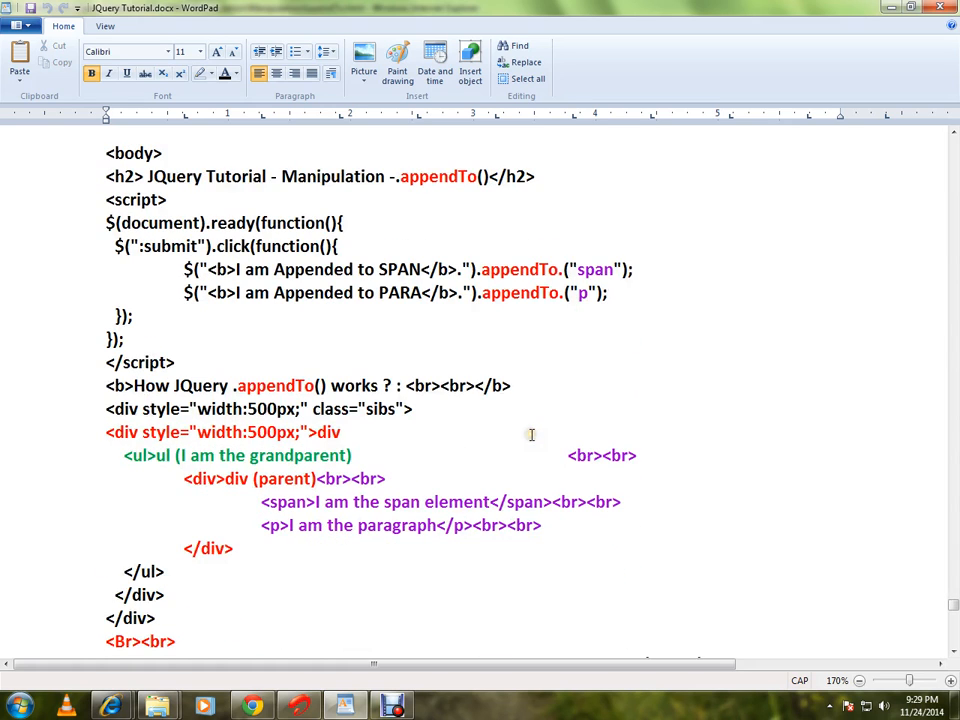
{"action": "mouse_move", "coordinate": [520, 418]}
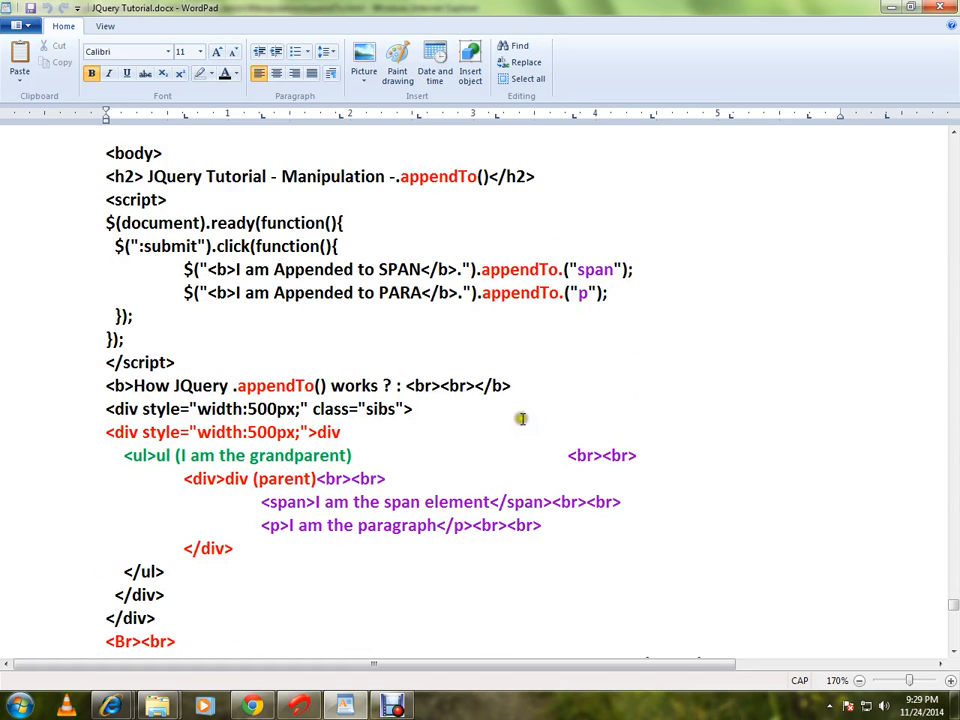
{"action": "double_click", "coordinate": [286, 502]}
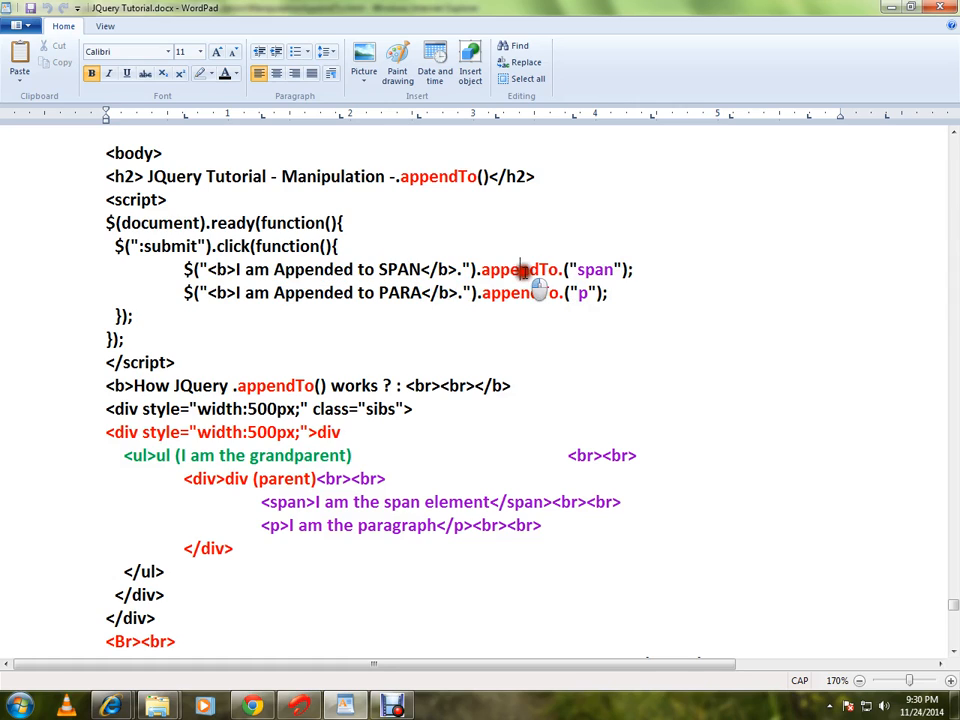
{"action": "double_click", "coordinate": [520, 292]}
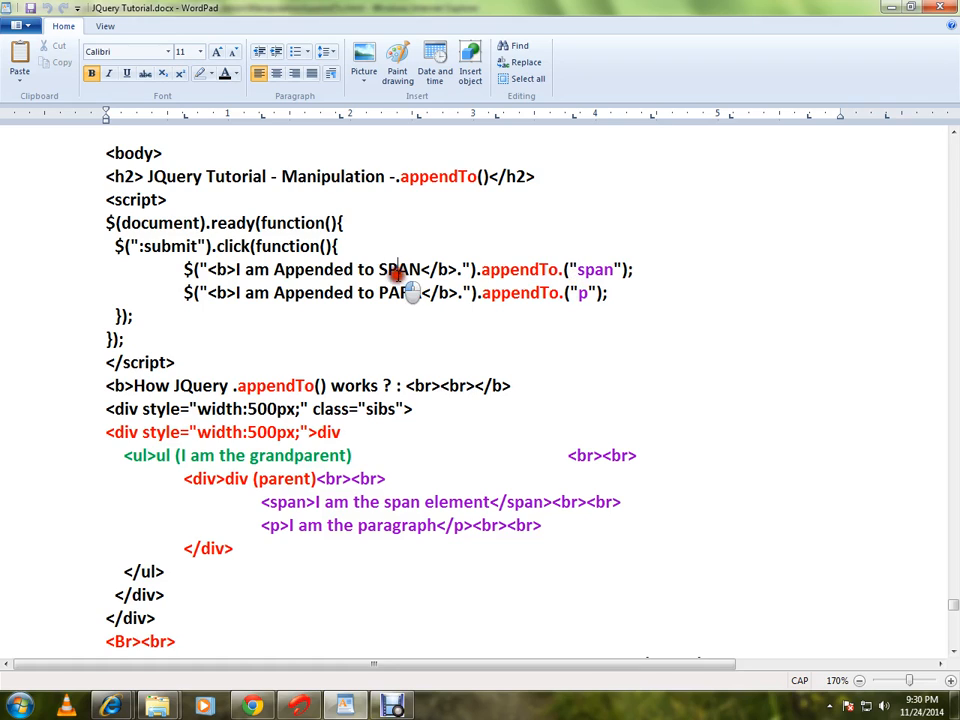
{"action": "double_click", "coordinate": [400, 268]}
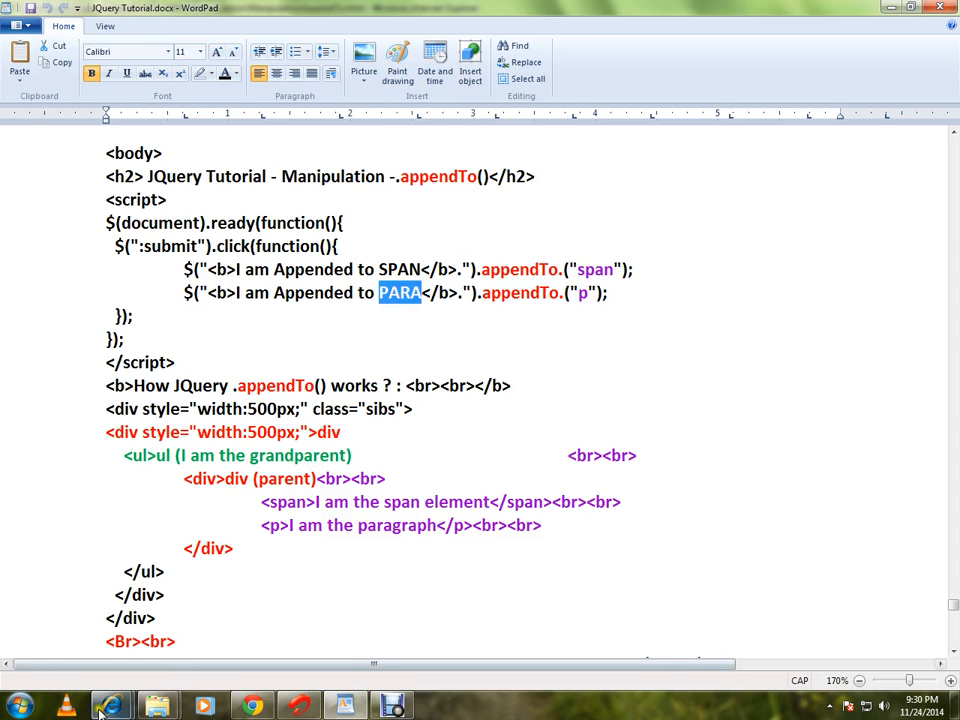
{"action": "left_click", "coordinate": [112, 706]}
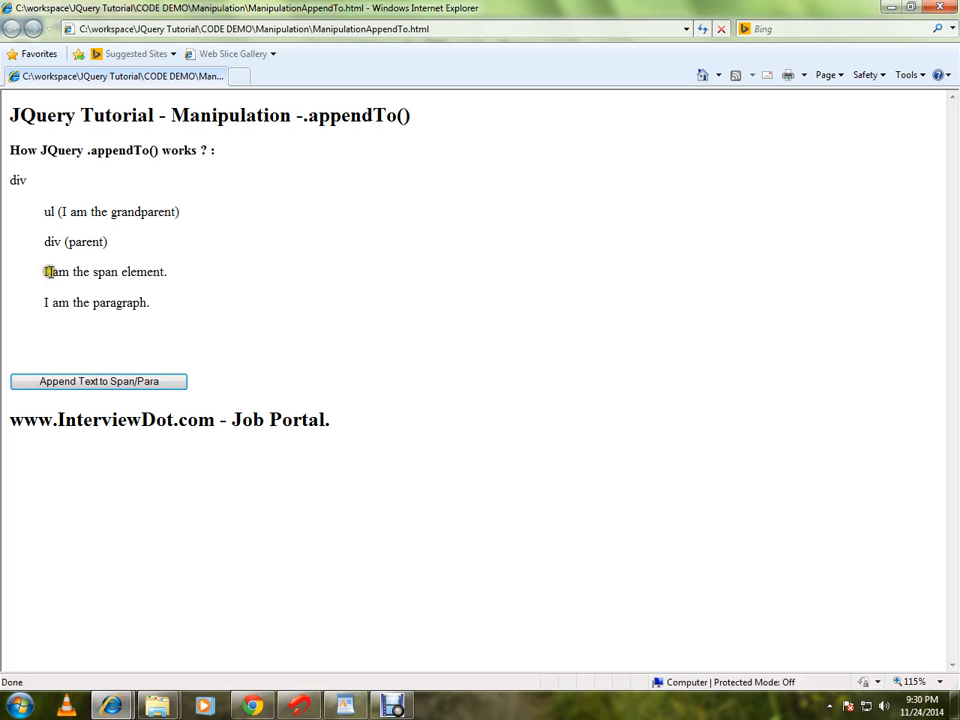
{"action": "double_click", "coordinate": [96, 302]}
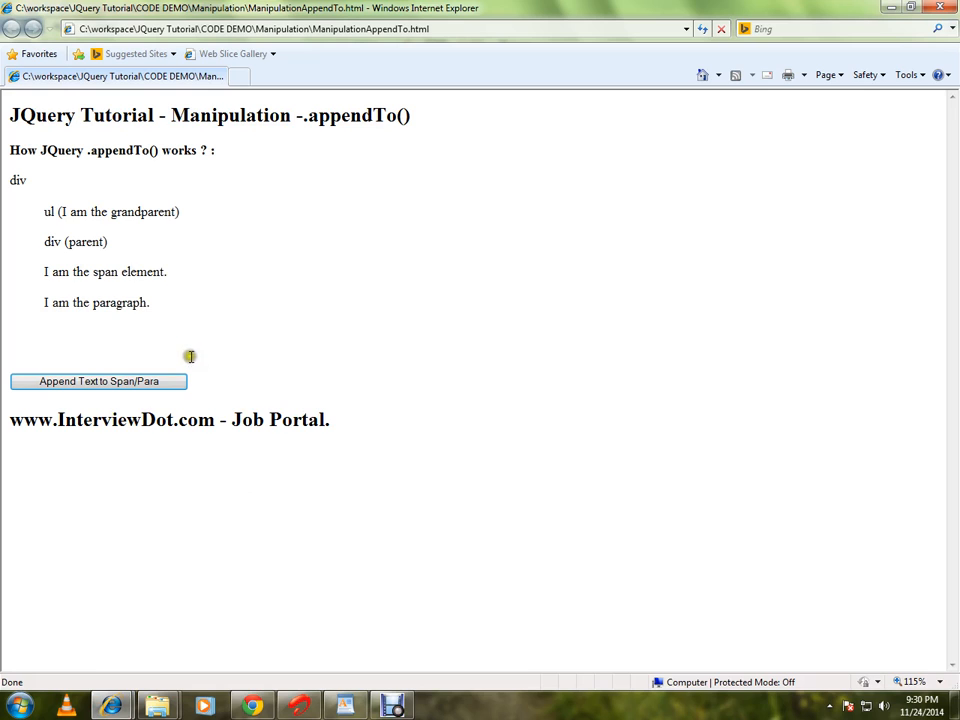
{"action": "left_click", "coordinate": [98, 380]}
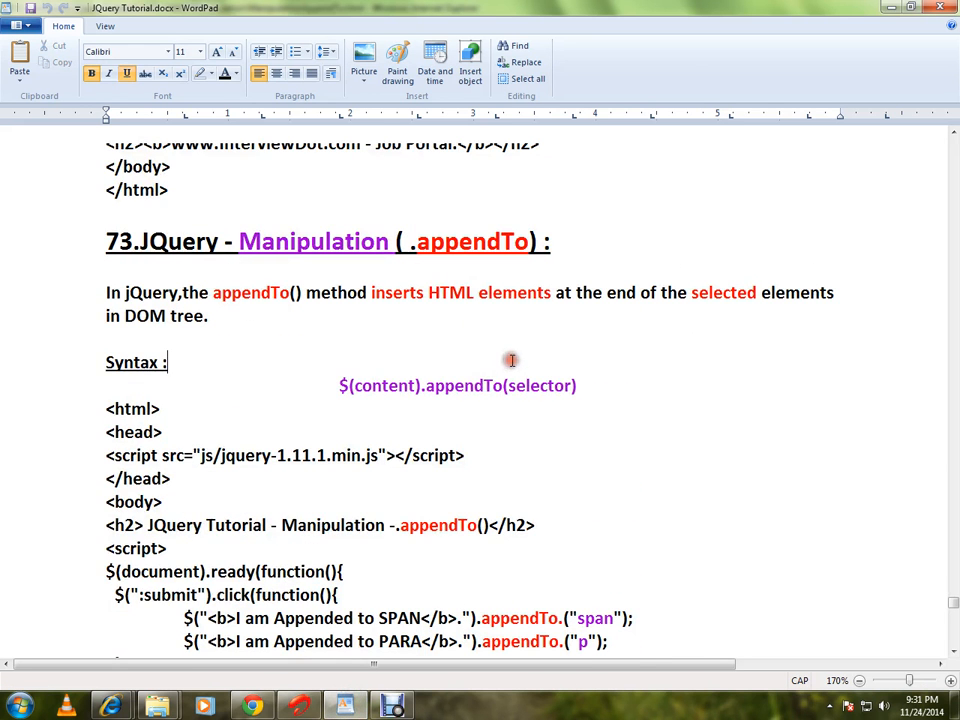
{"action": "mouse_move", "coordinate": [520, 500]}
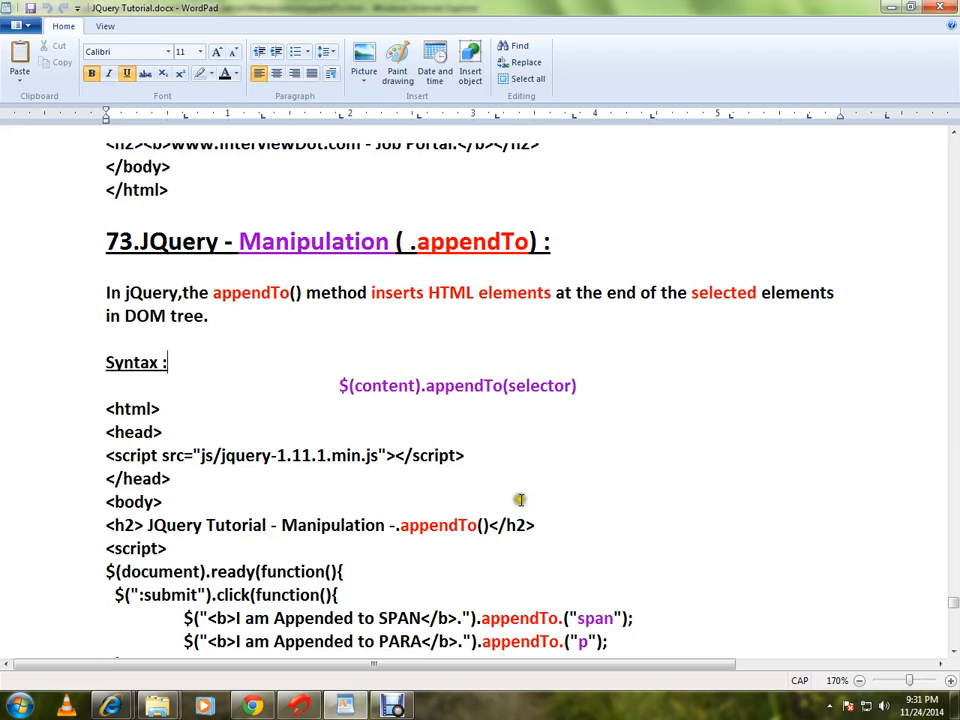